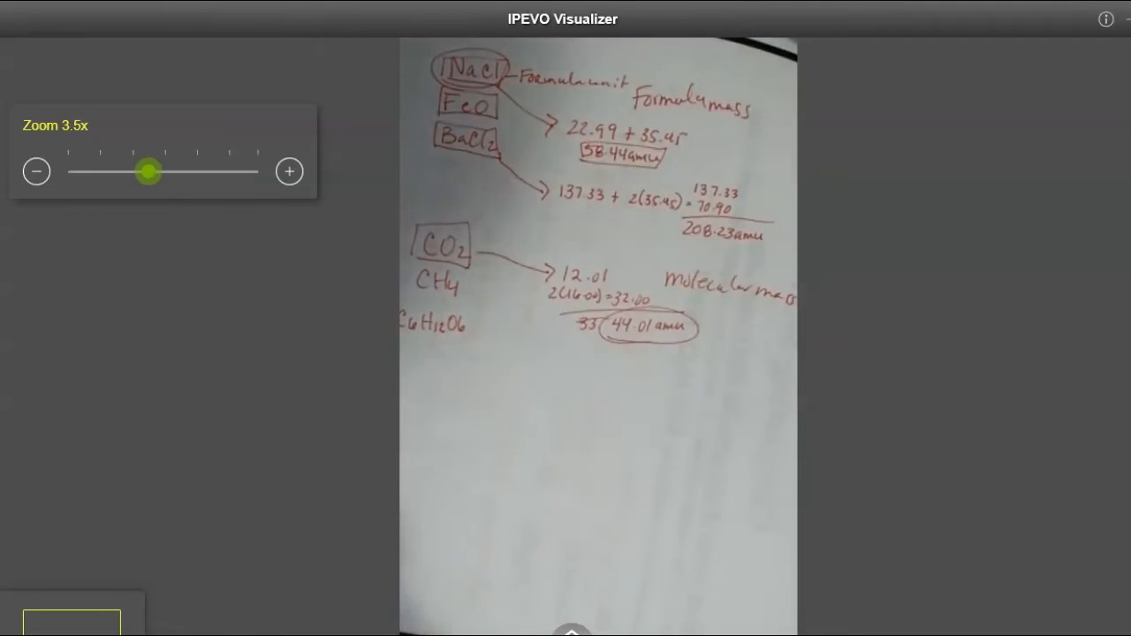
mouse_move(940, 42)
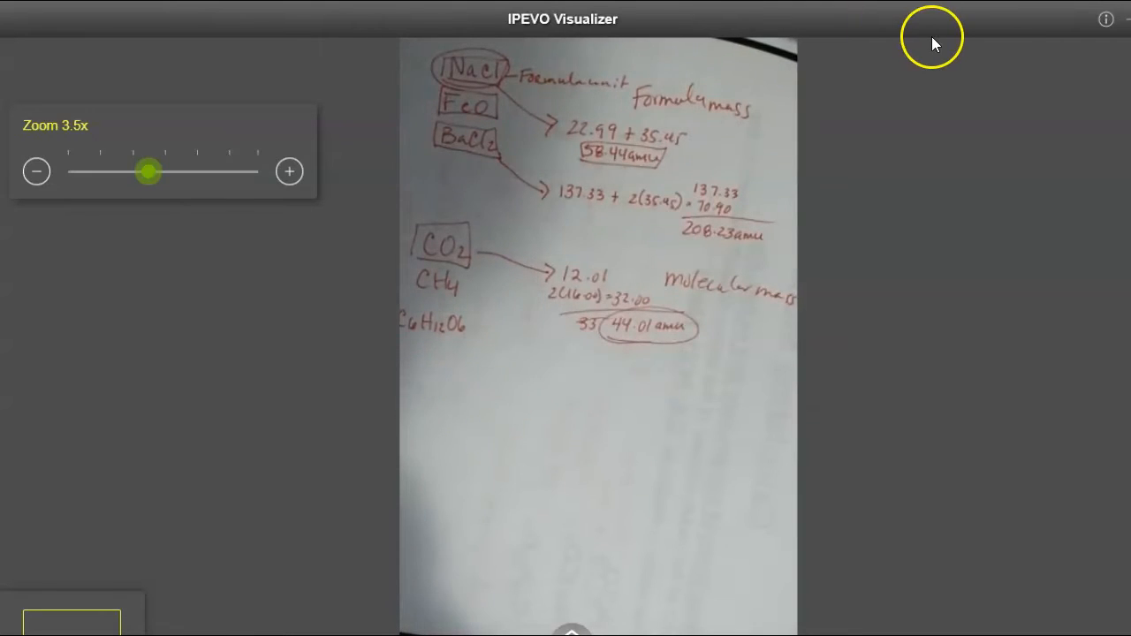
mouse_move(992, 37)
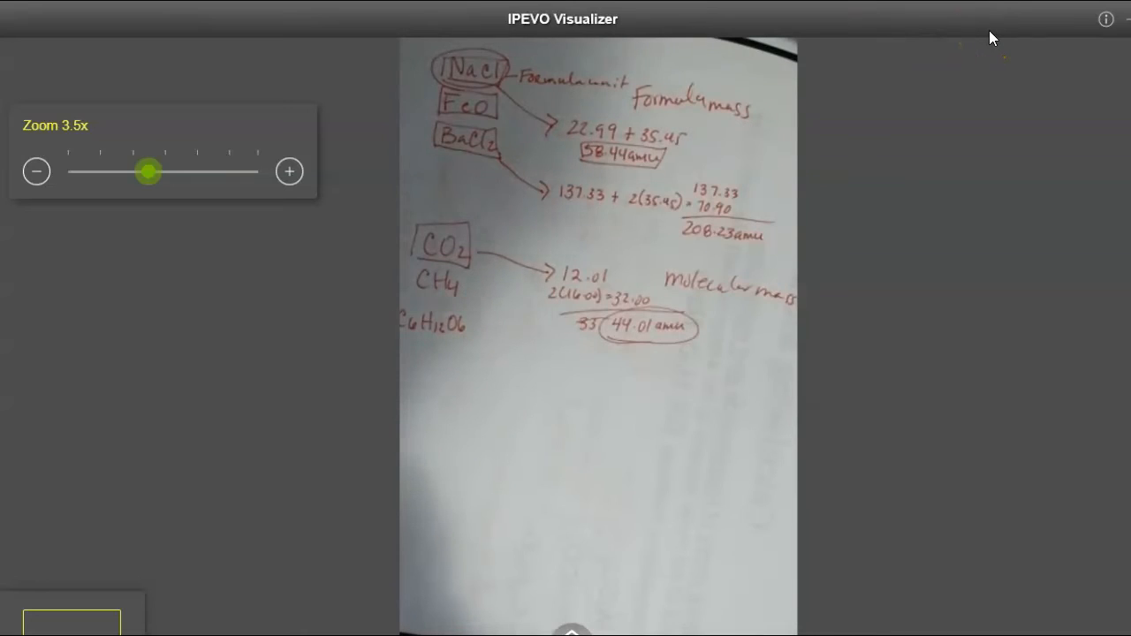